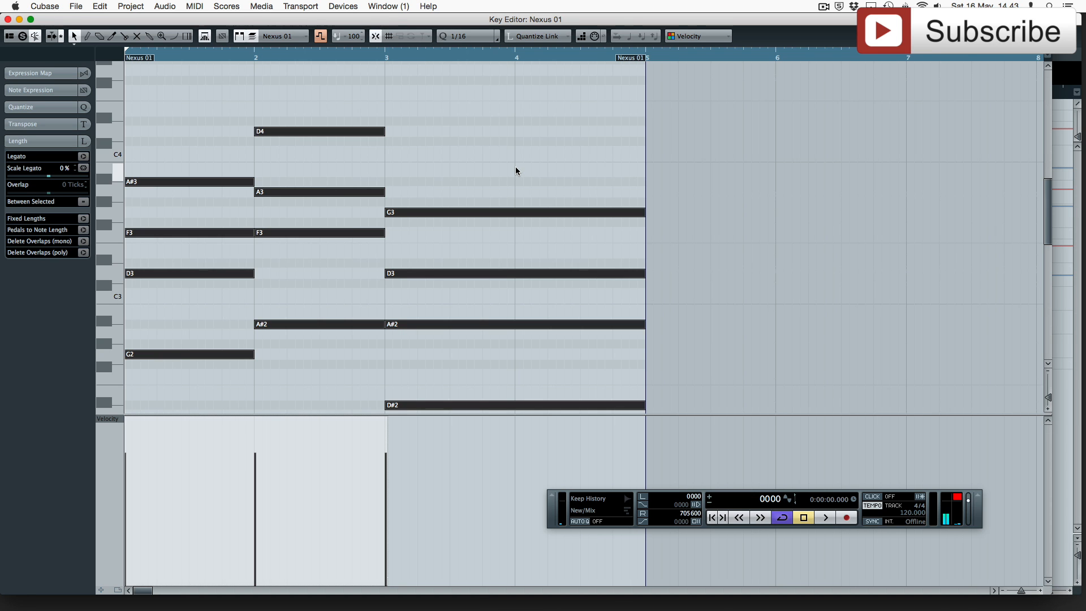
Transpose the selected Nexus 01 melody notes up 24 semitones in the Key Editor.
scroll(up, 3)
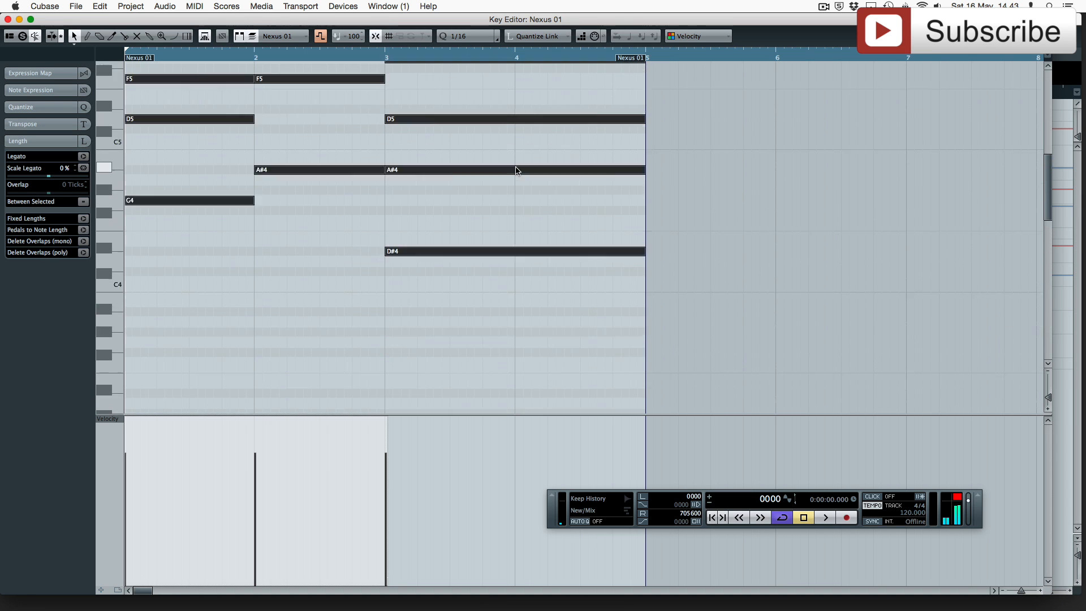
scroll(down, 3)
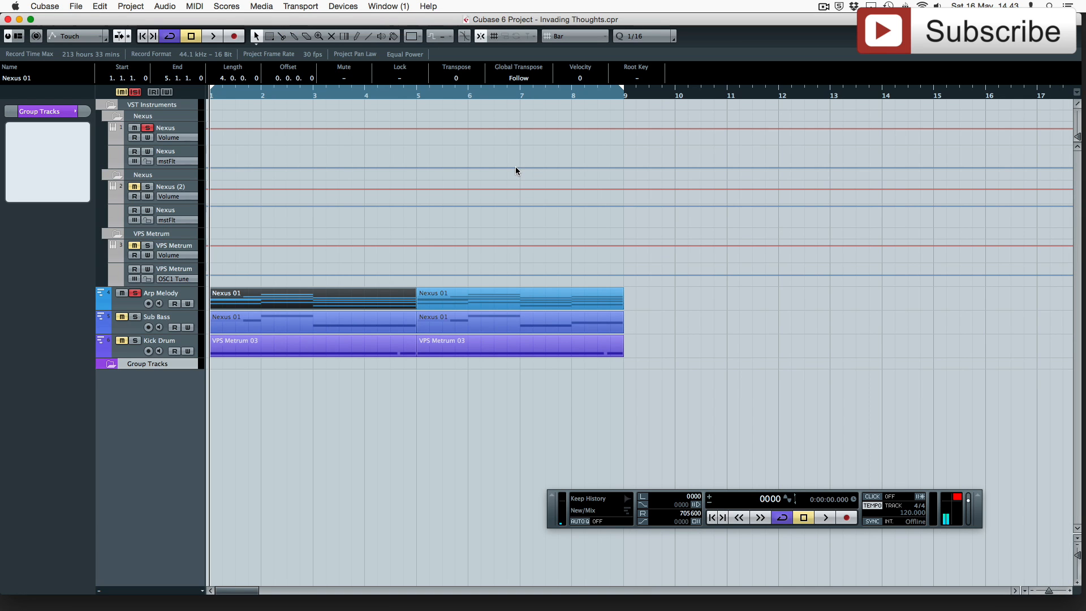
Show the MixConsole with the Nexus, Nexus (2) and VPS Metrum channels.
click(396, 404)
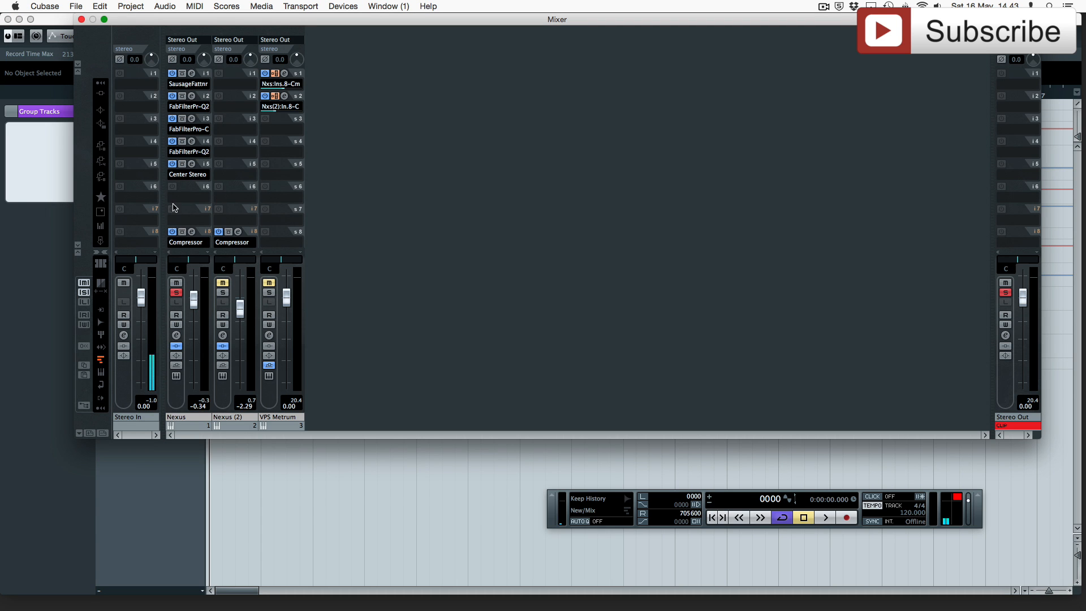
mouse_move(197, 205)
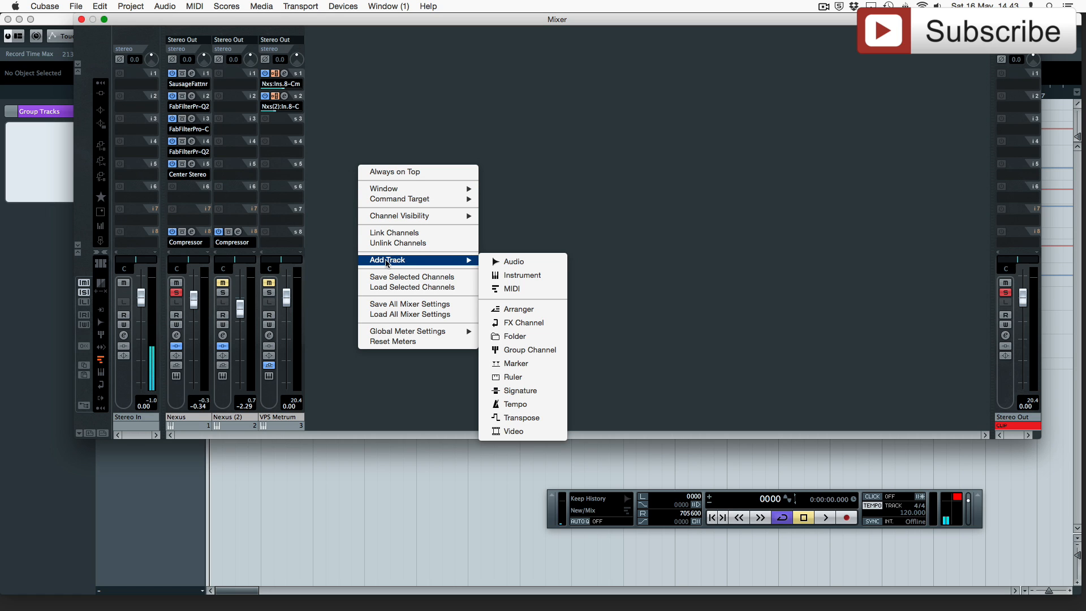
Add one stereo group channel, Count 1, to the mixer.
click(528, 350)
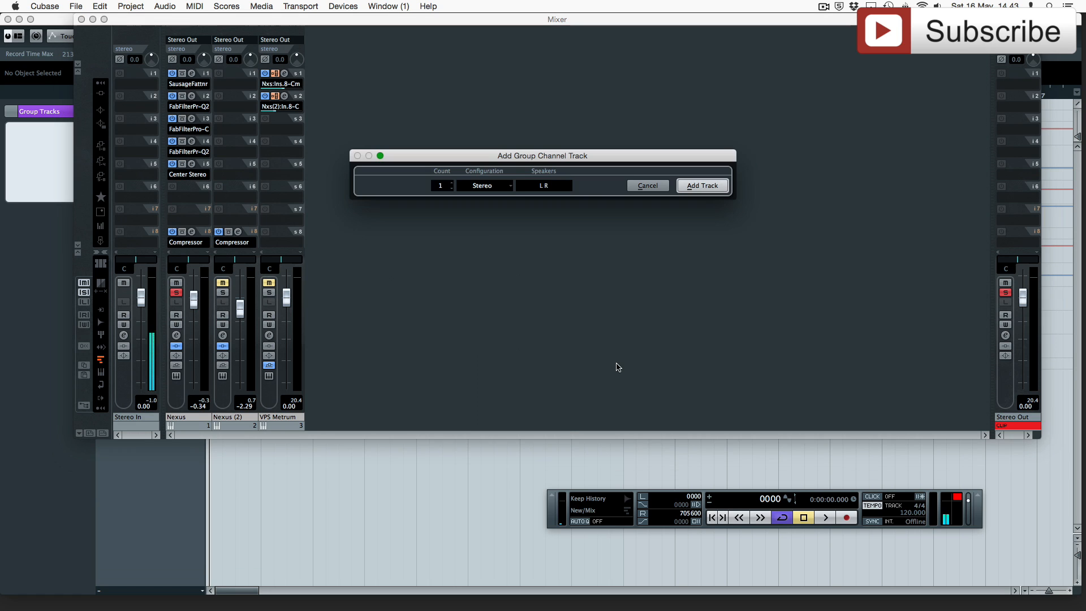
click(701, 184)
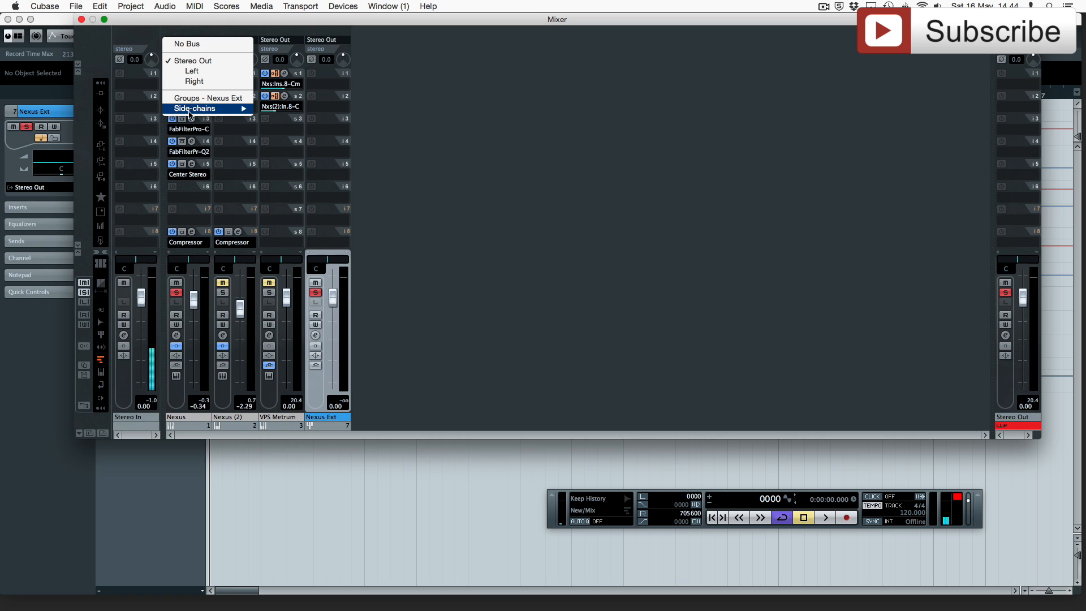
mouse_move(206, 98)
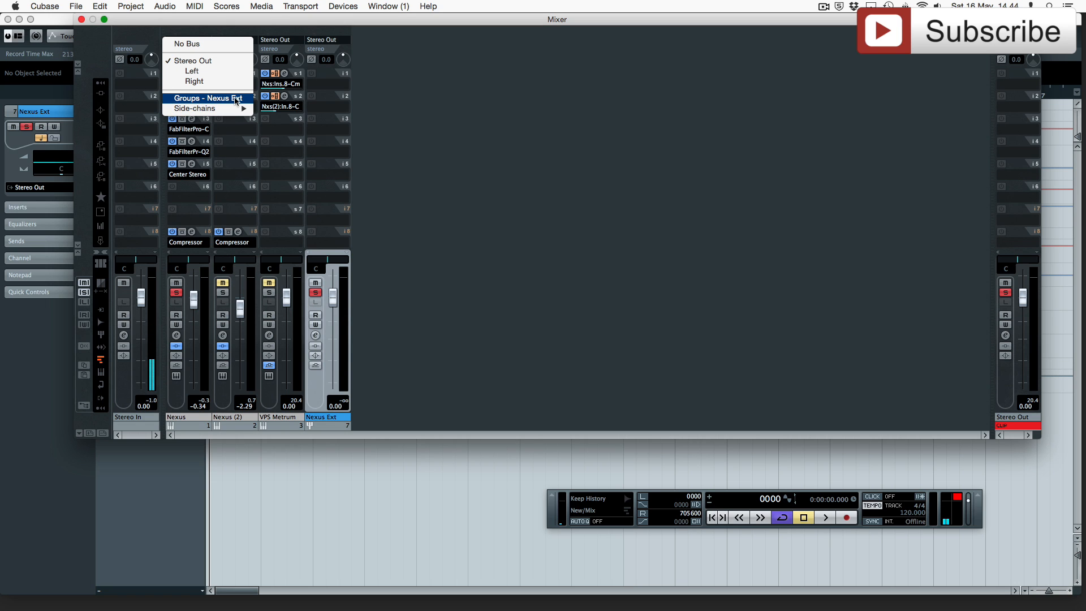
Route the Nexus channel output to Groups - Nexus Ext instead of Stereo Out.
click(203, 97)
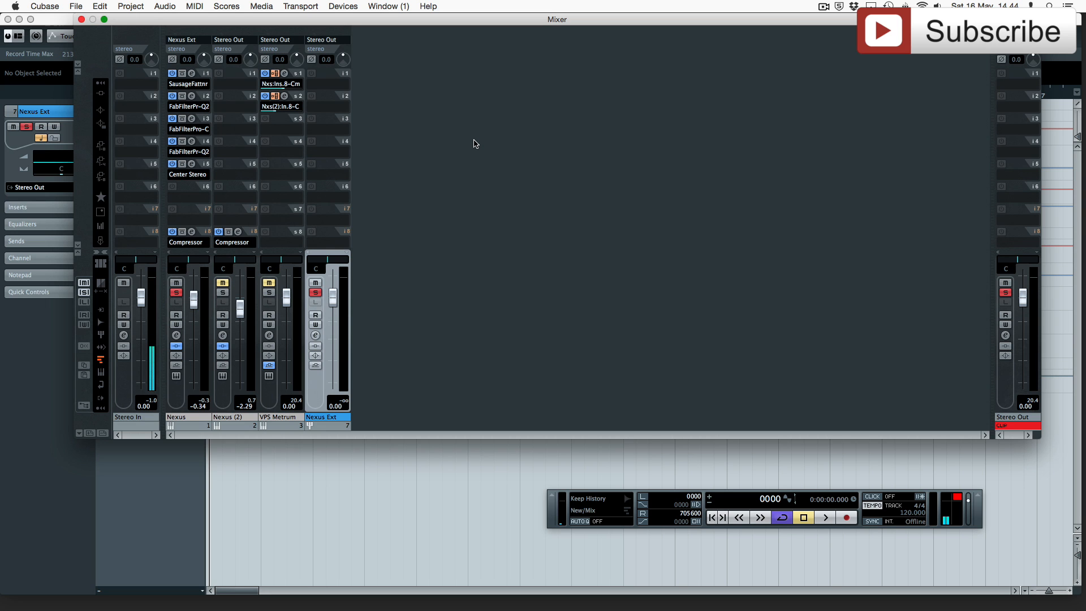
Insert FabFilter Saturn in the first slot of the Nexus Ext group channel.
click(281, 83)
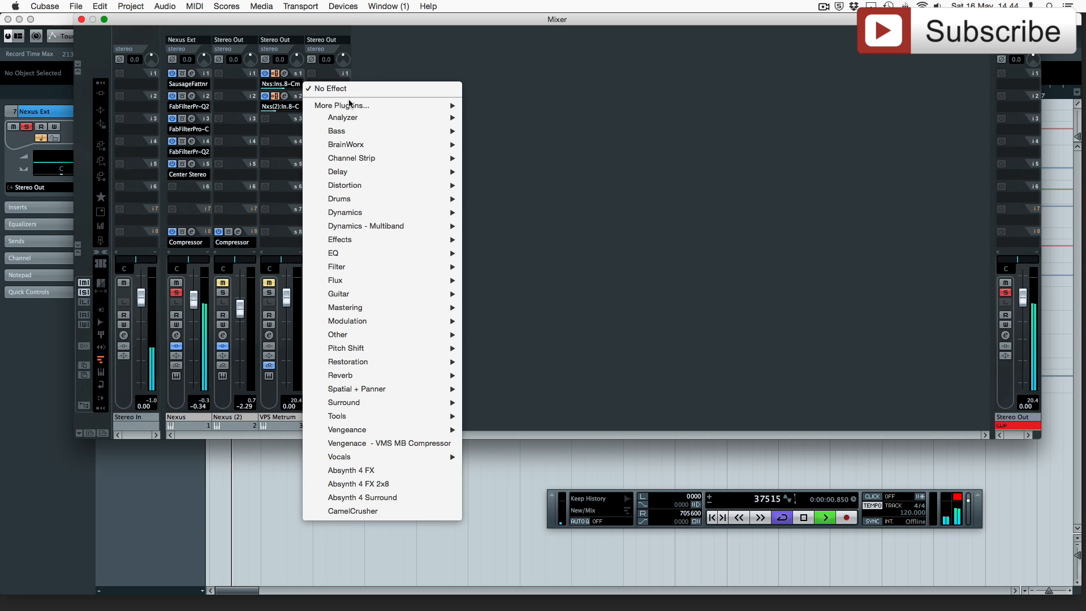
click(329, 88)
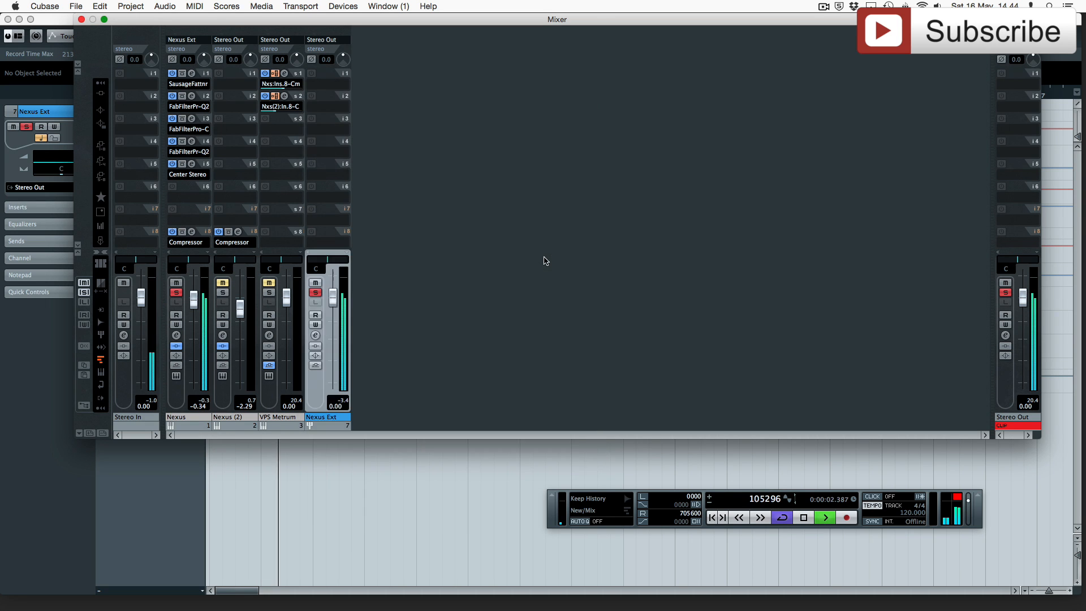
click(327, 73)
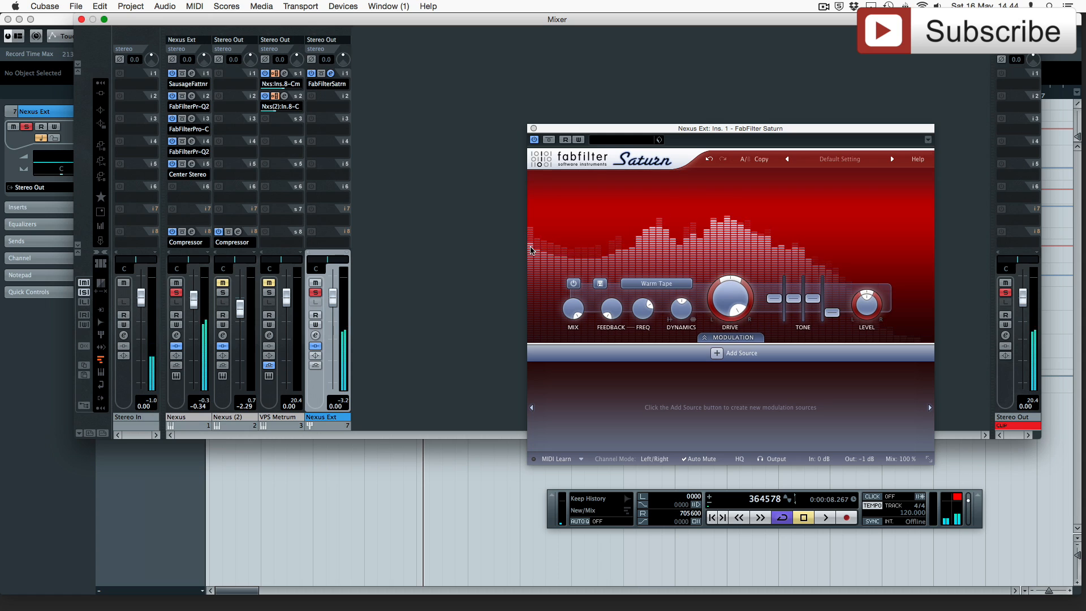
click(533, 128)
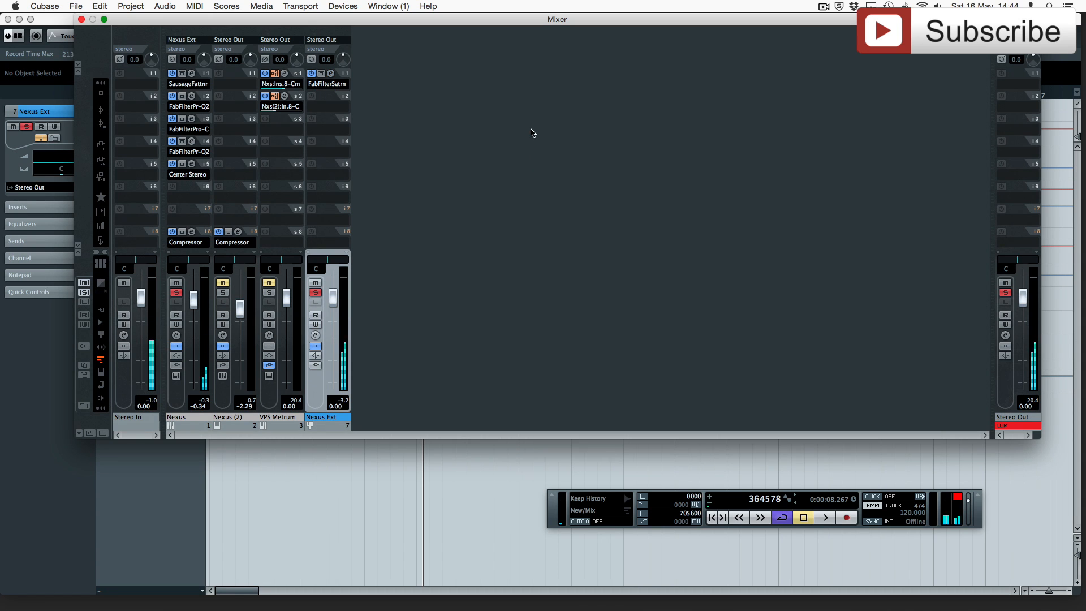